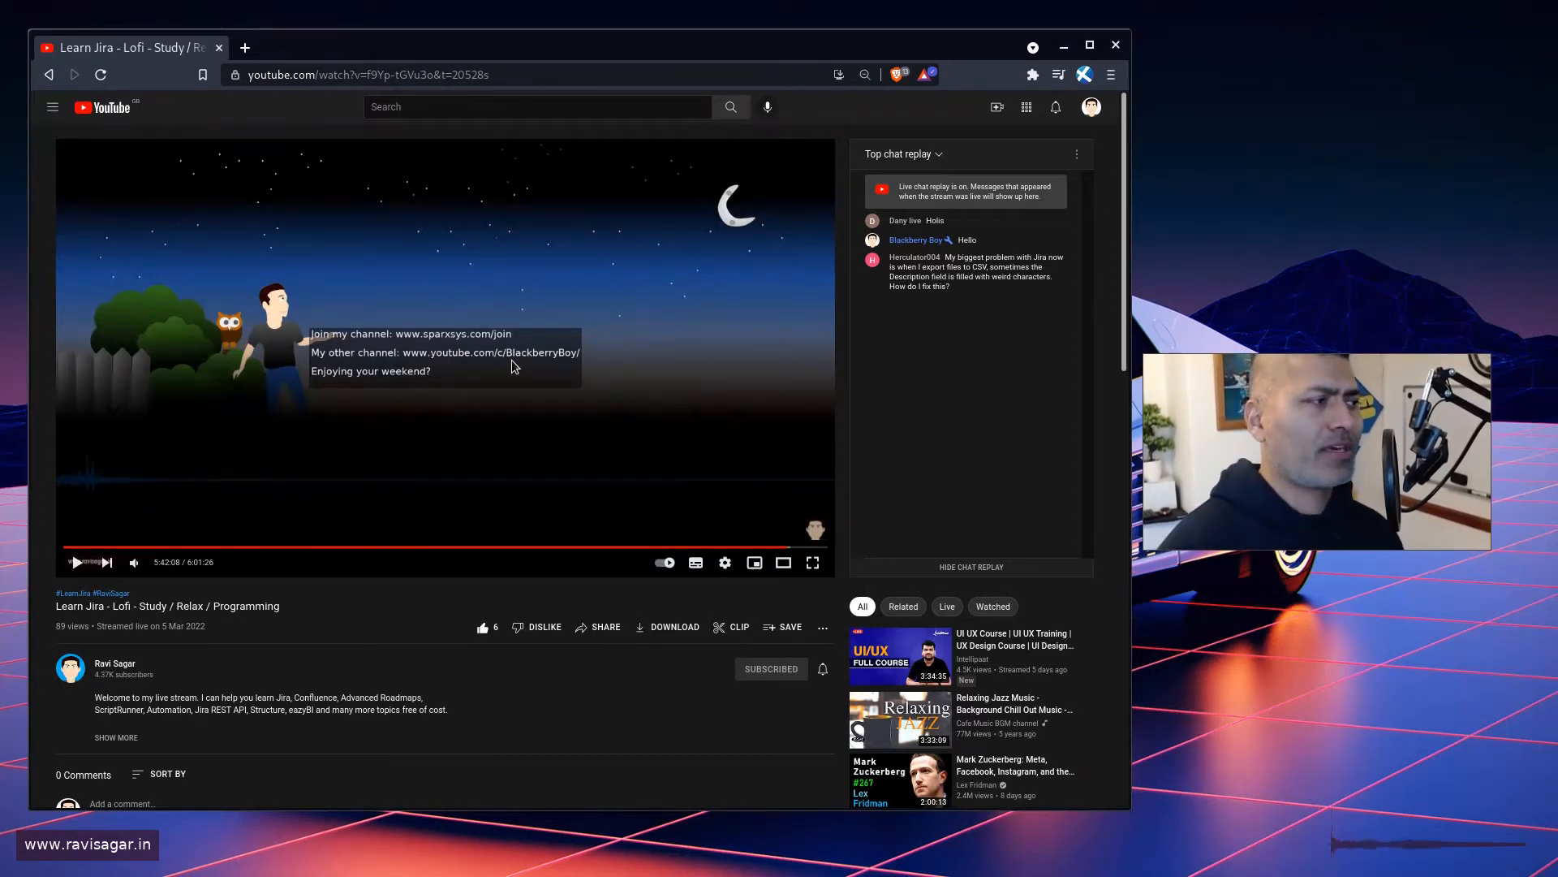
{"action": "mouse_move", "coordinate": [340, 256]}
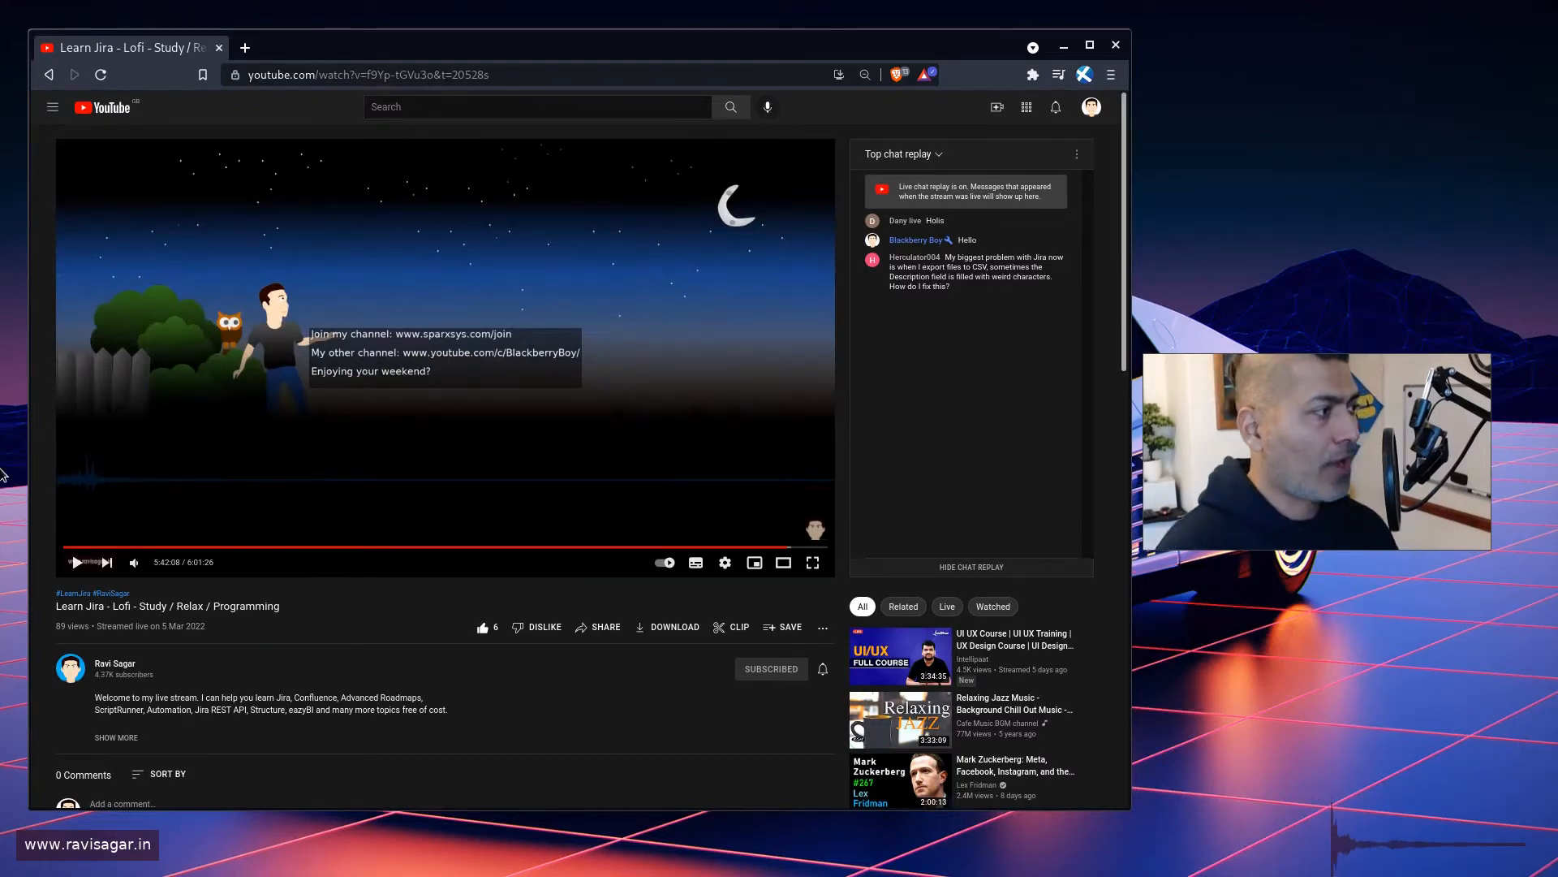
{"action": "mouse_move", "coordinate": [328, 276]}
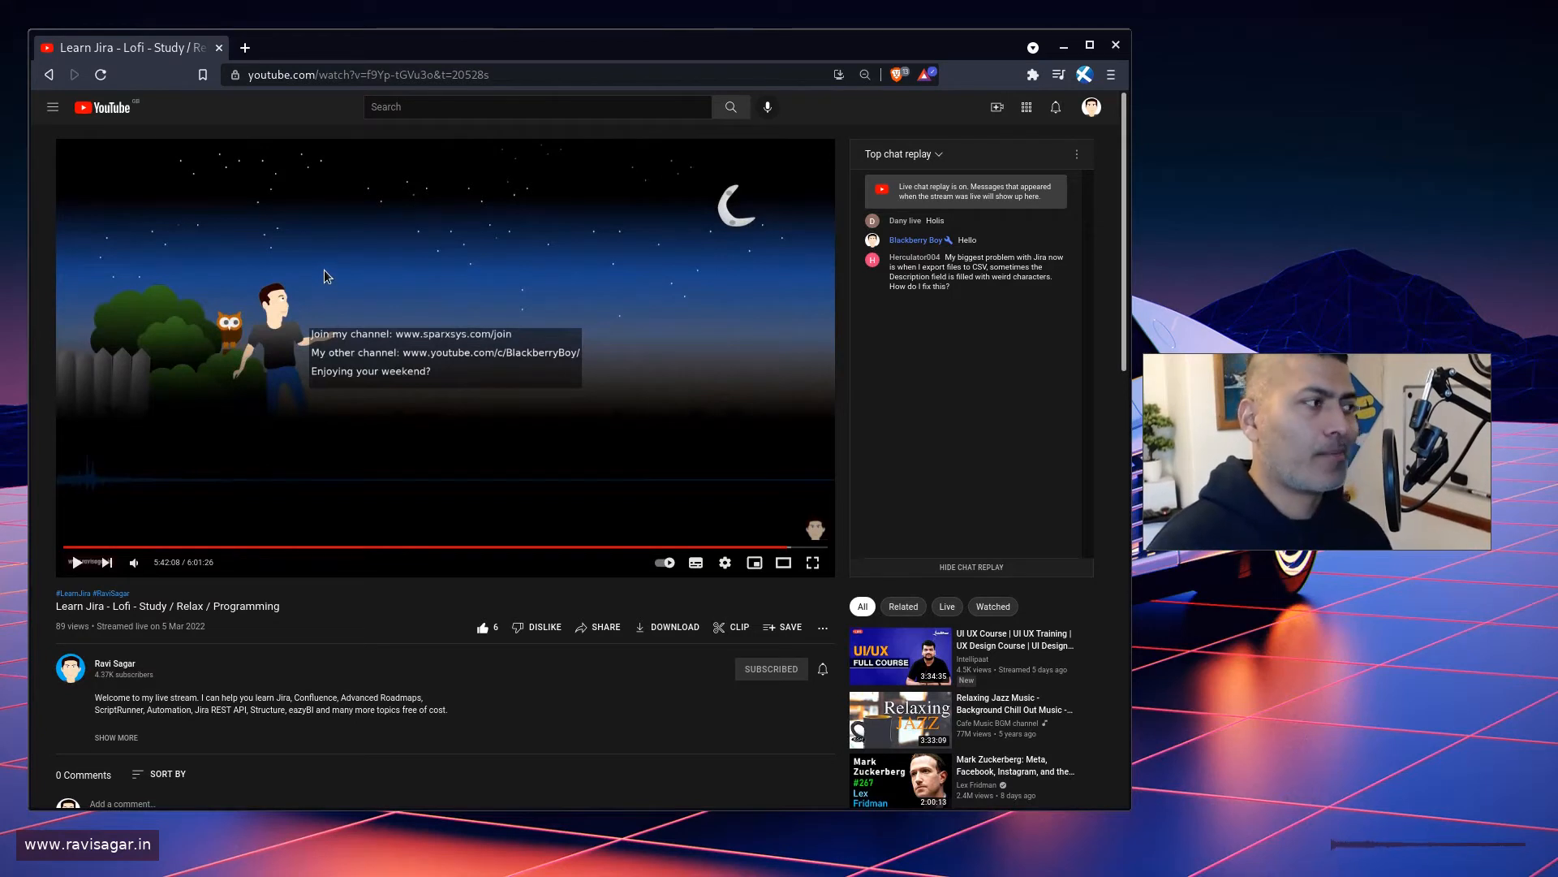
{"action": "mouse_move", "coordinate": [99, 486]}
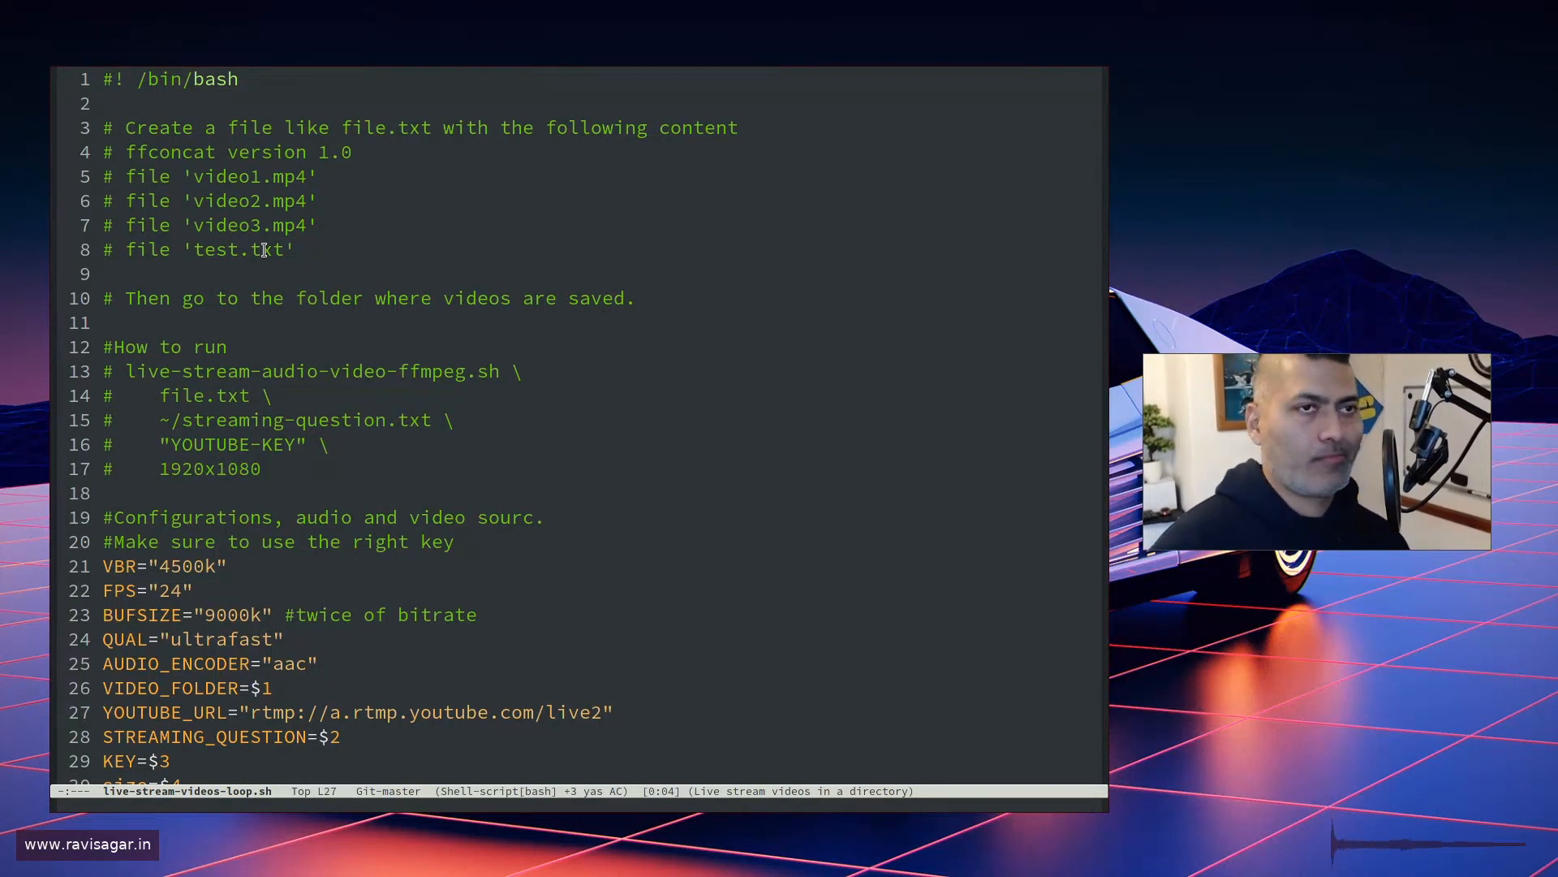
{"action": "scroll", "scroll_direction": "down", "scroll_amount": 3}
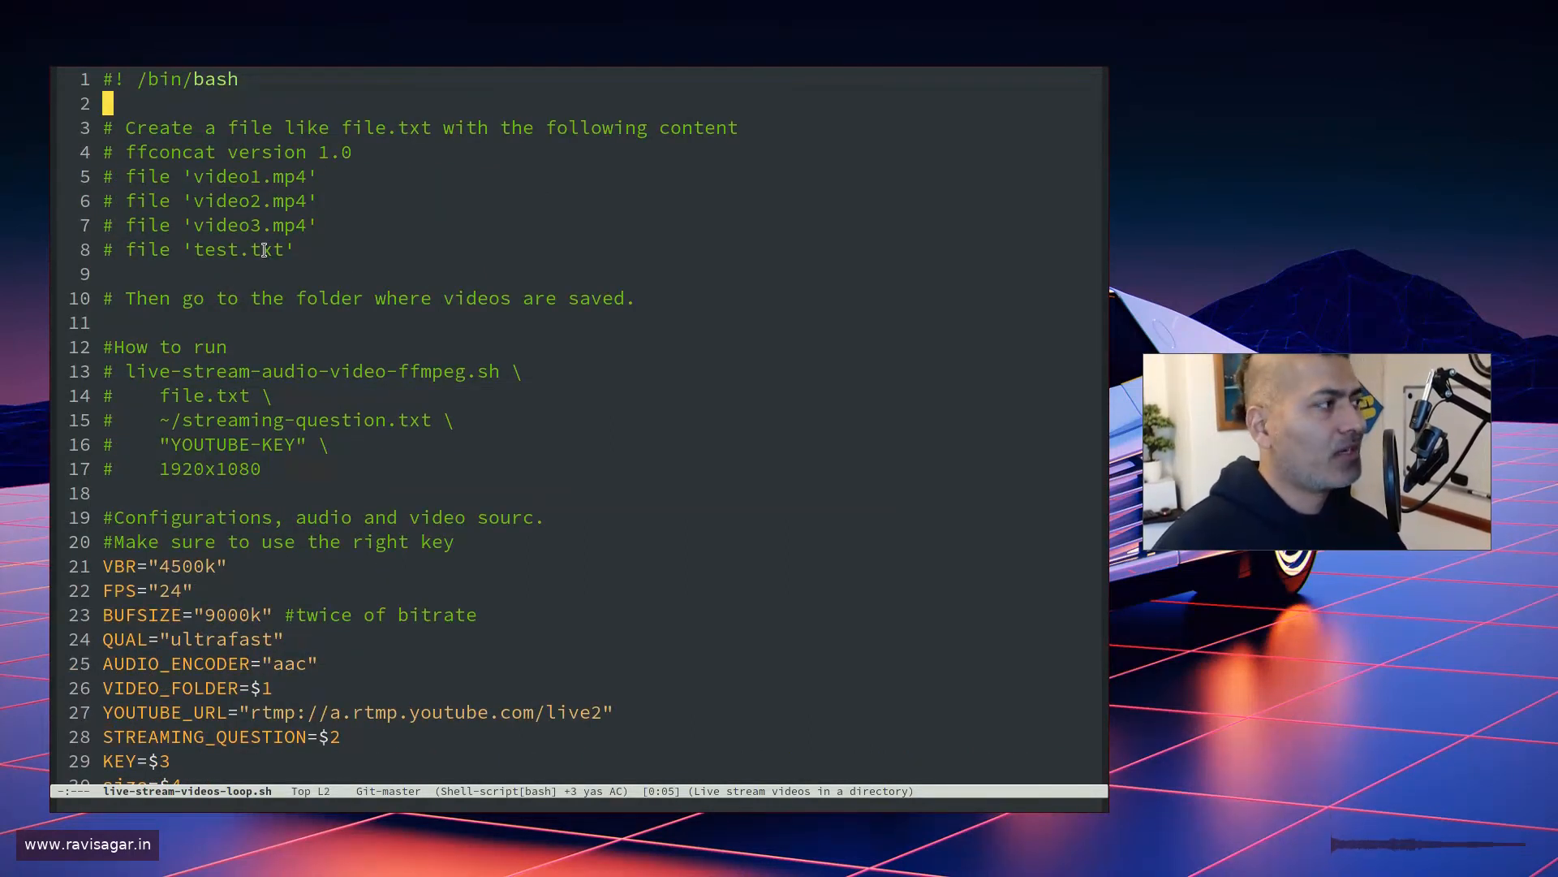
{"action": "key", "text": "Down"}
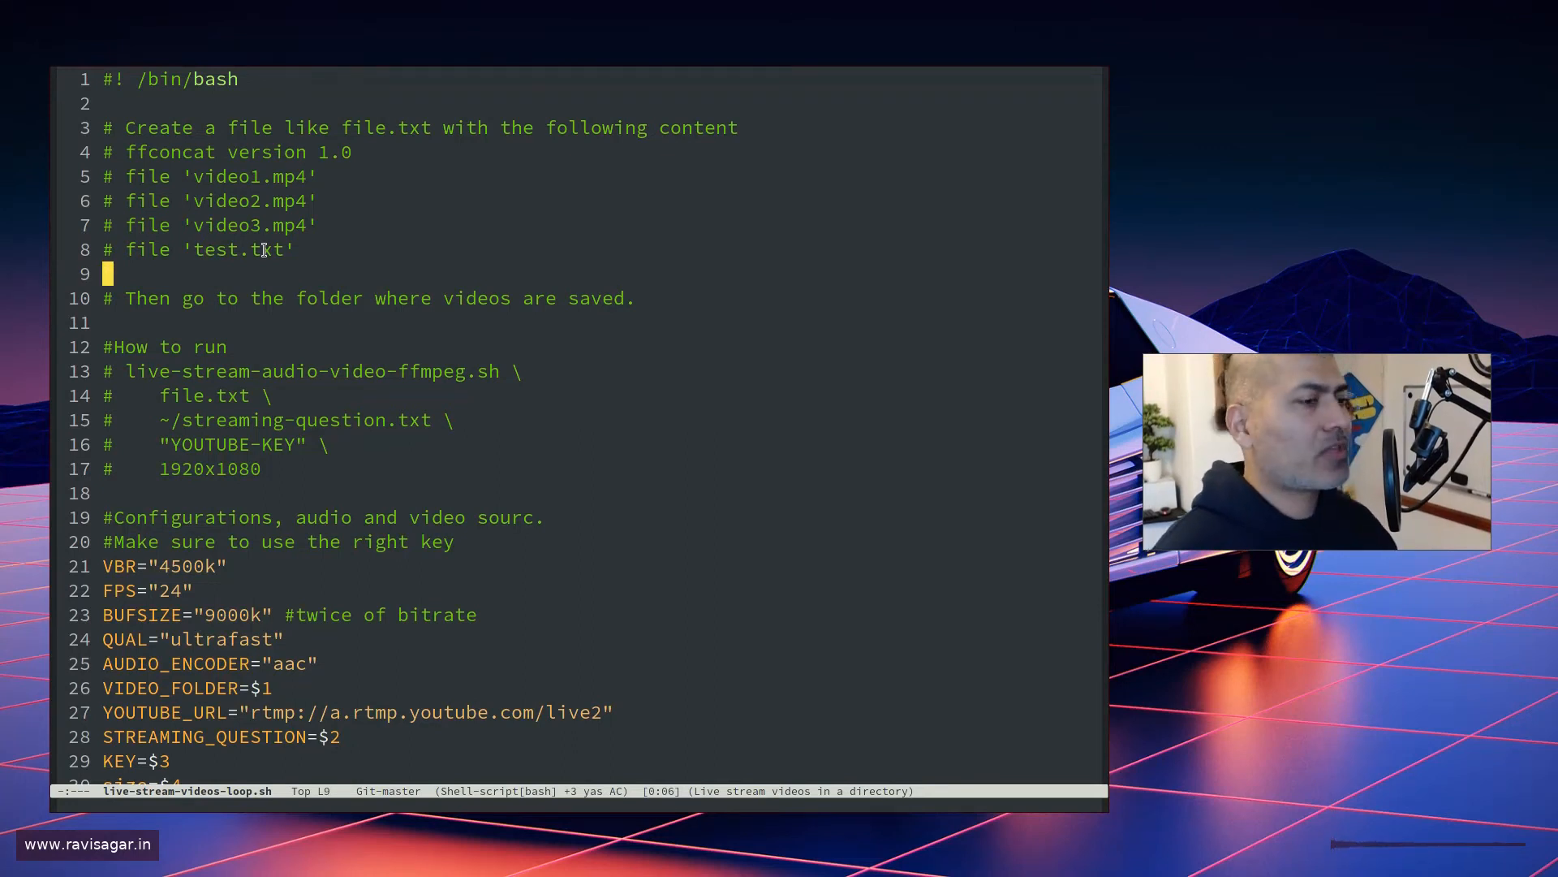
{"action": "scroll", "scroll_direction": "down", "scroll_amount": 3}
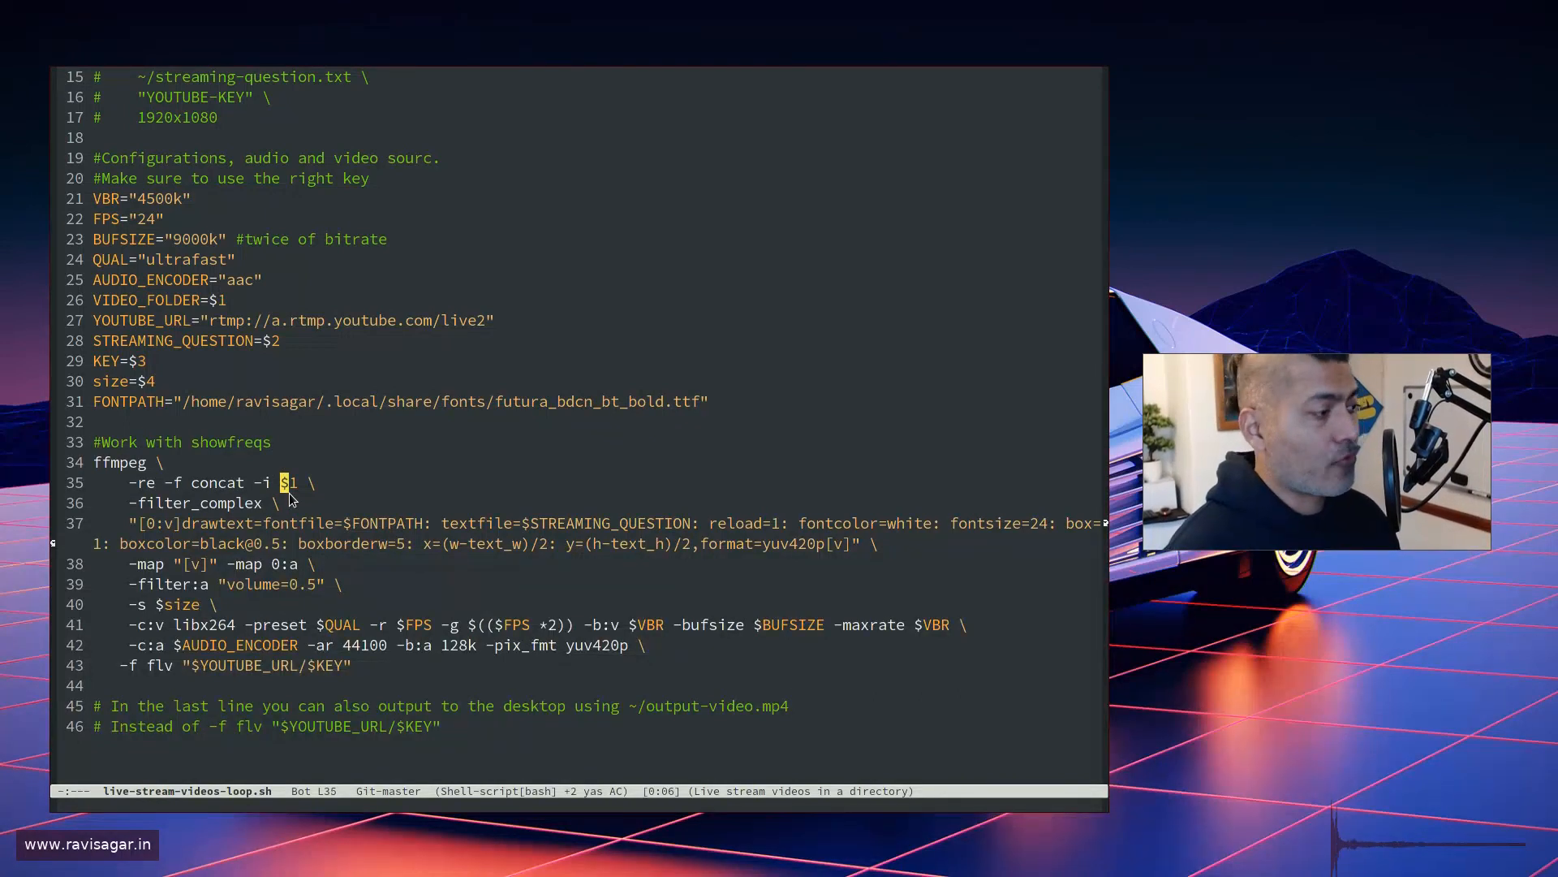
{"action": "left_click", "coordinate": [226, 299]}
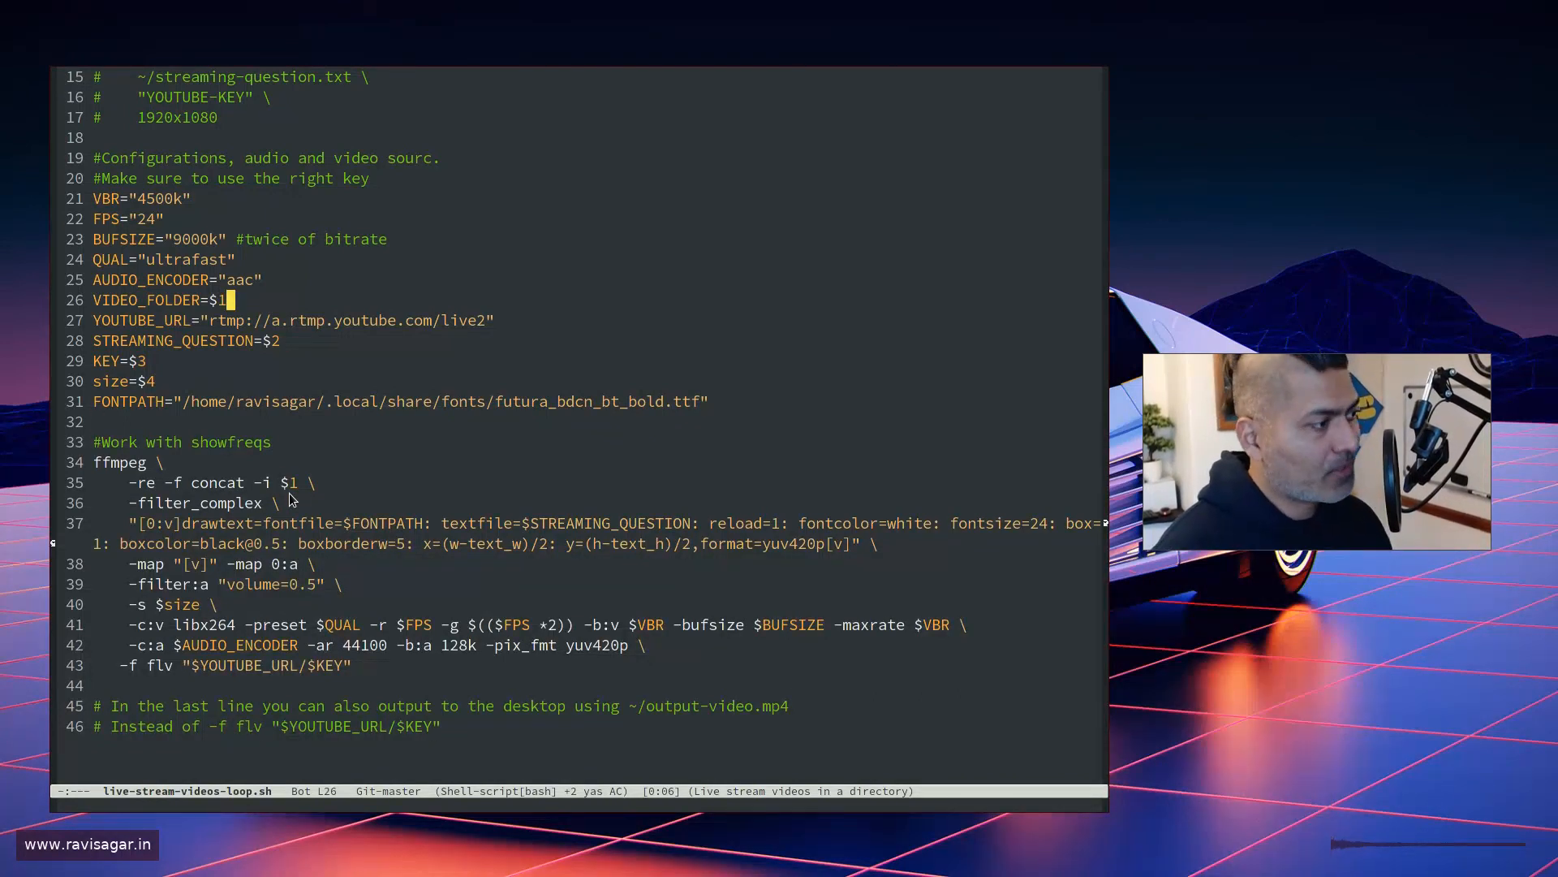